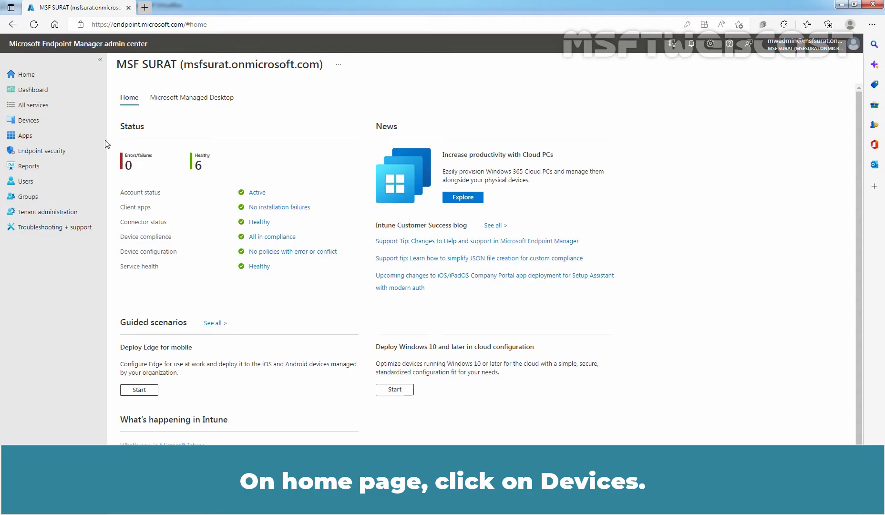
Step: Go to Devices > Enroll devices to show the Windows enrollment options
click(28, 120)
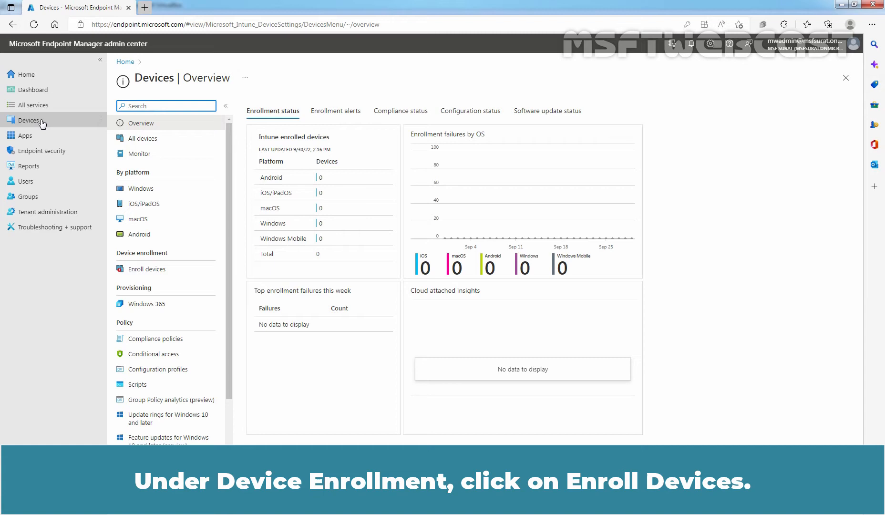
mouse_move(194, 292)
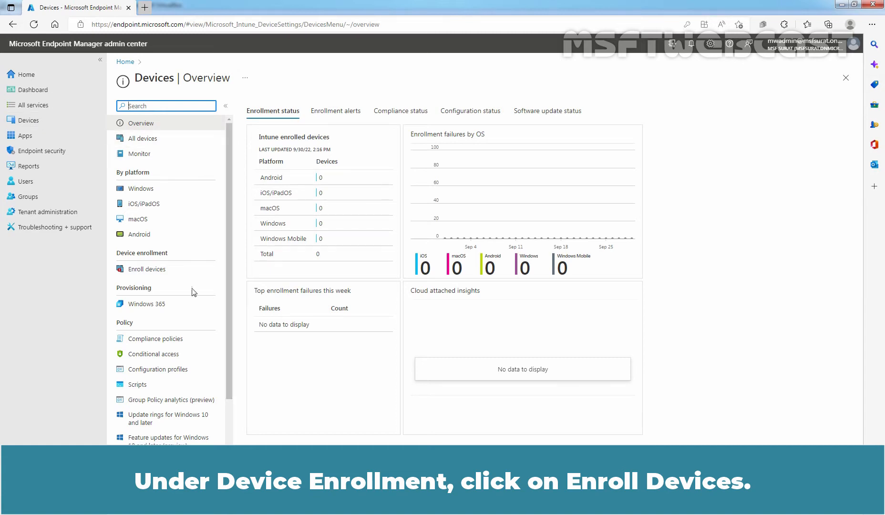
click(146, 269)
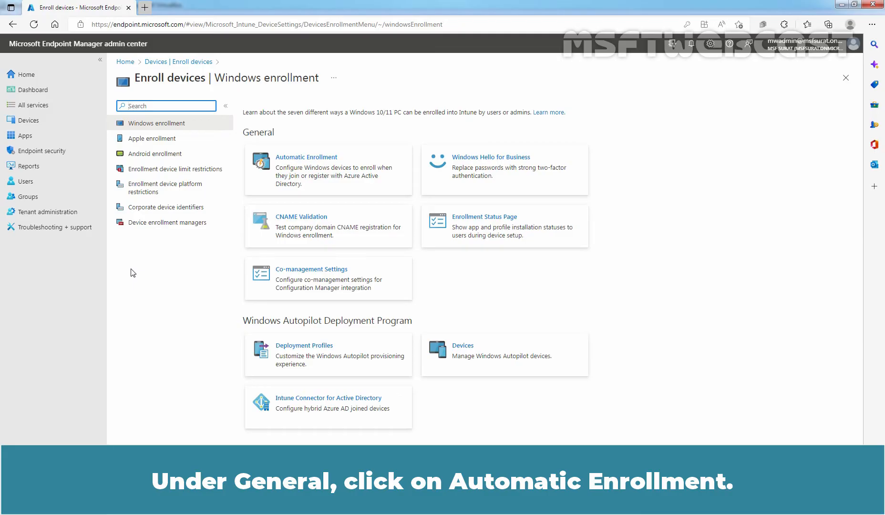
Step: In Automatic Enrollment, set MDM user scope to Some and choose groups to include
click(306, 158)
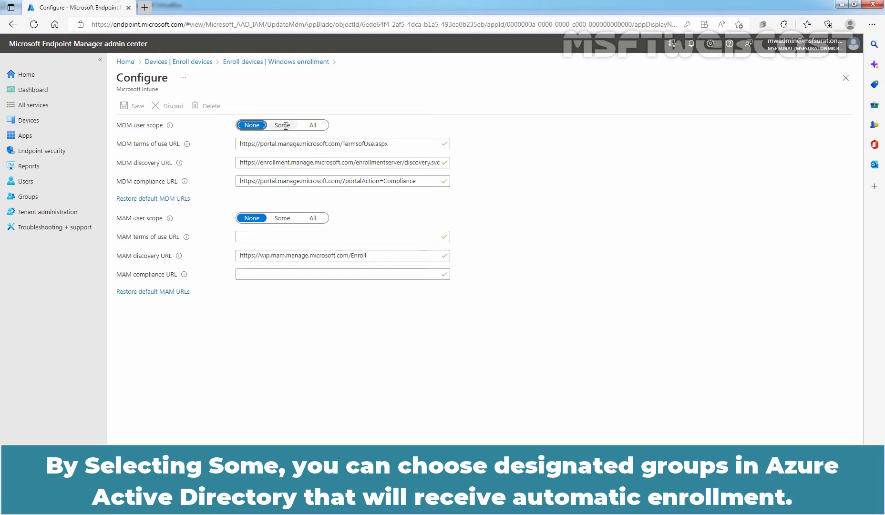
mouse_move(282, 125)
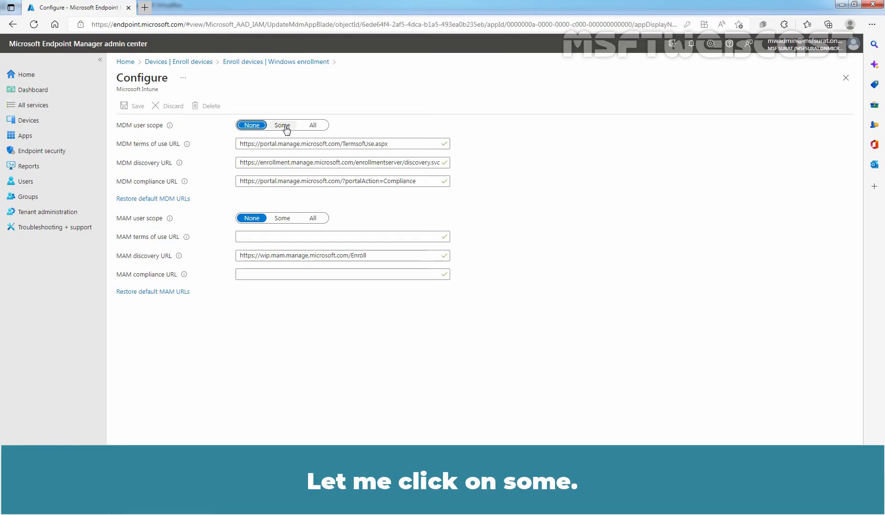
click(282, 125)
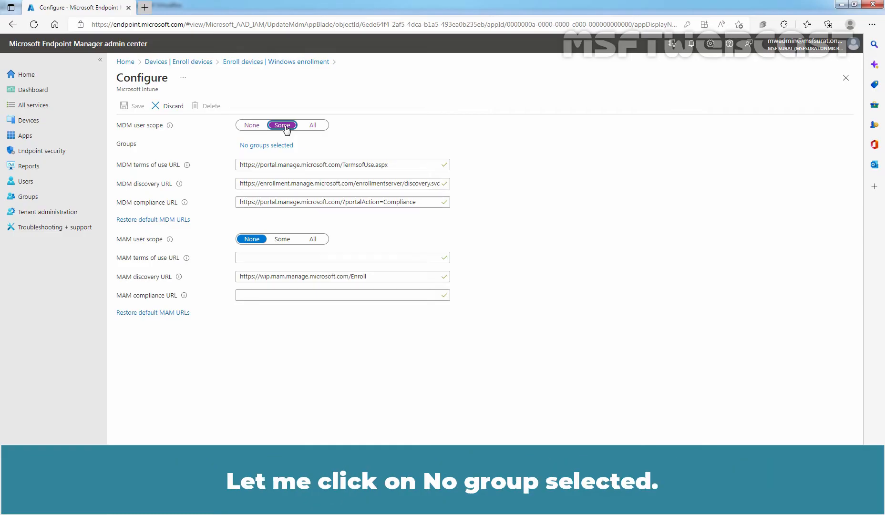
mouse_move(276, 148)
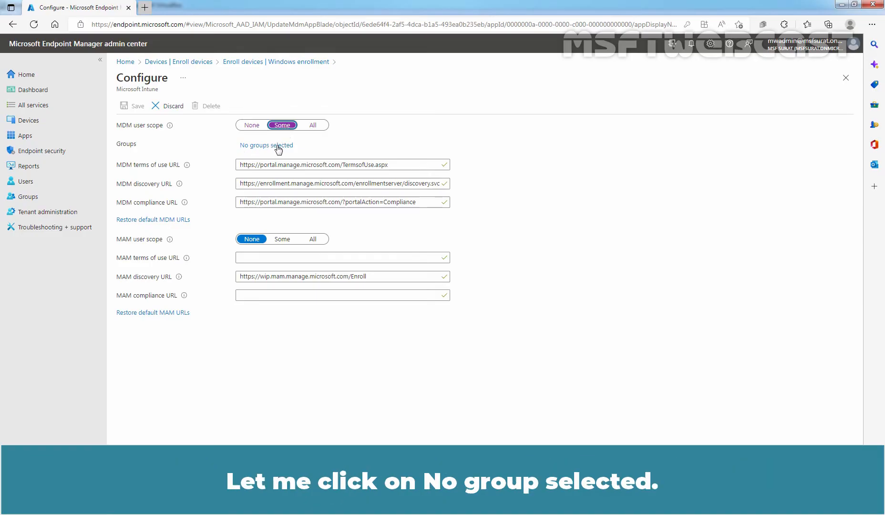
click(266, 145)
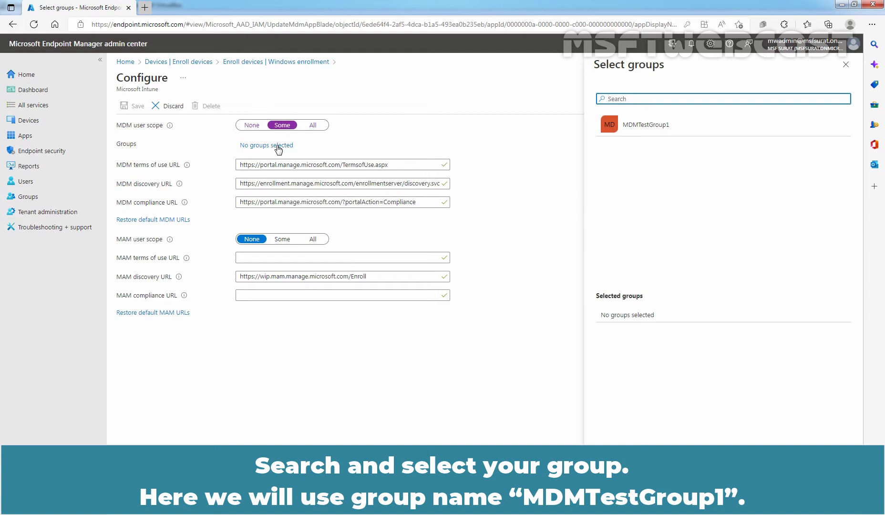
mouse_move(300, 156)
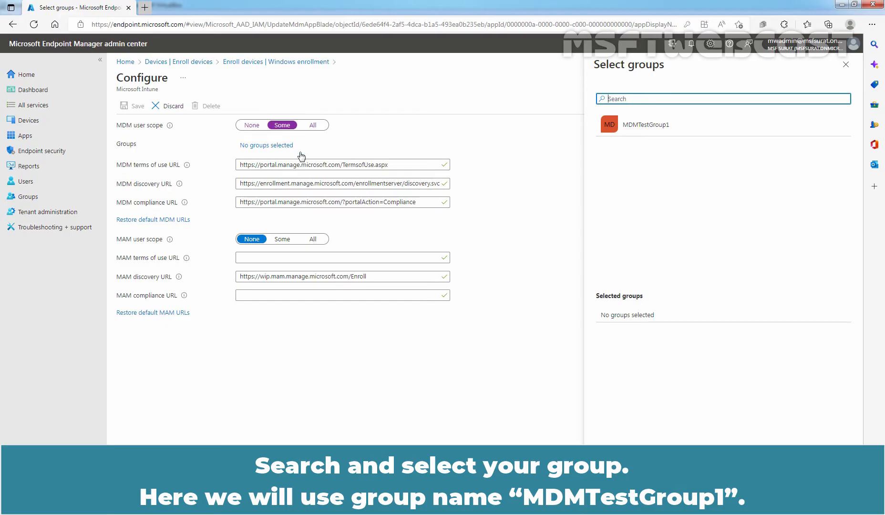
Step: Assign MDMTestGroup1 to the MDM user scope and save the setting
click(646, 124)
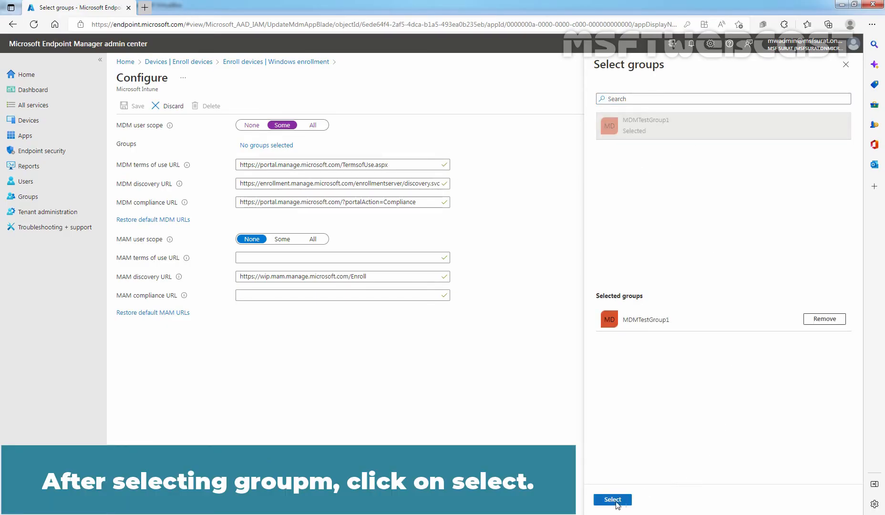
click(612, 500)
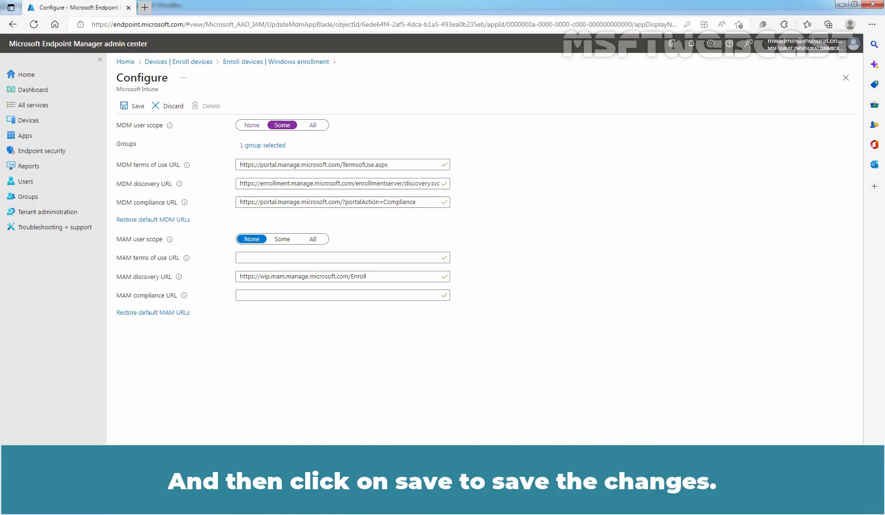
mouse_move(134, 106)
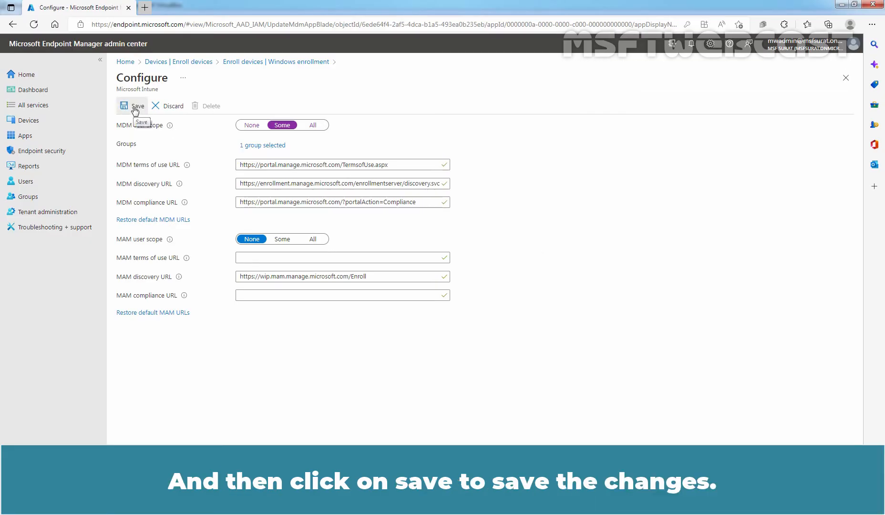
click(133, 105)
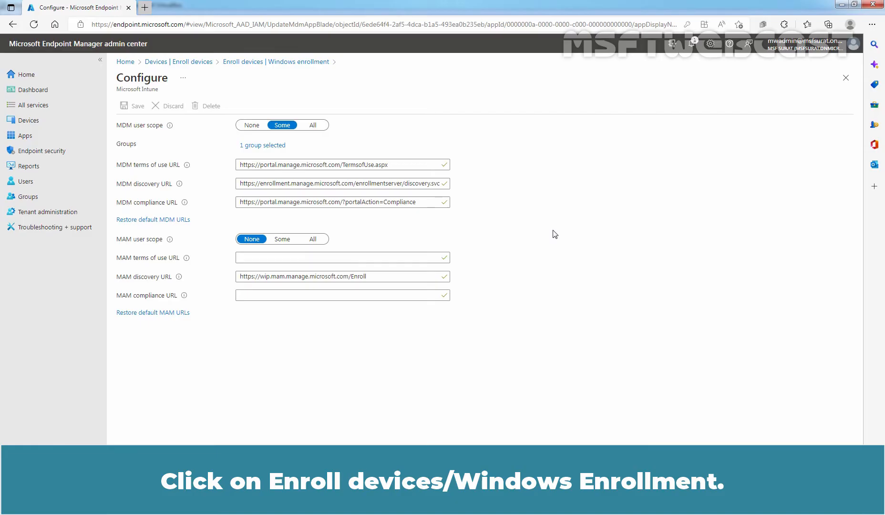
mouse_move(483, 185)
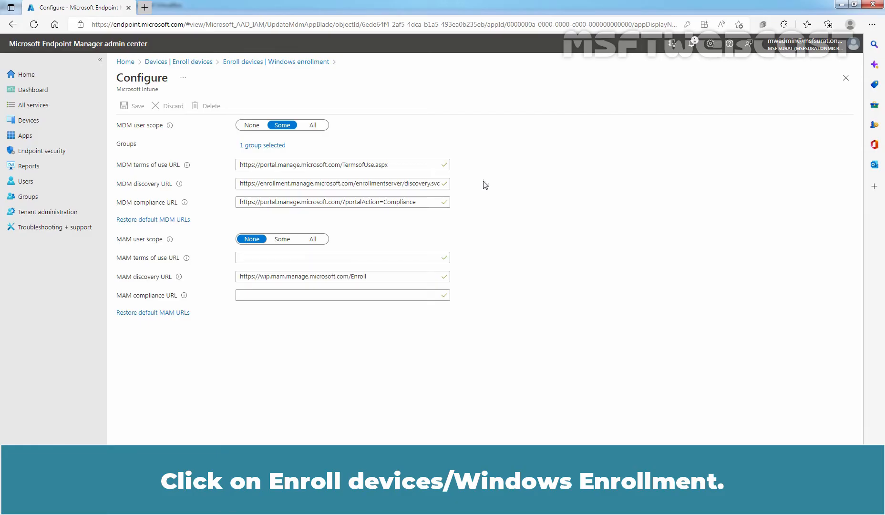
Step: Back on Windows enrollment, view the CNAME Validation domain test and close it
click(297, 62)
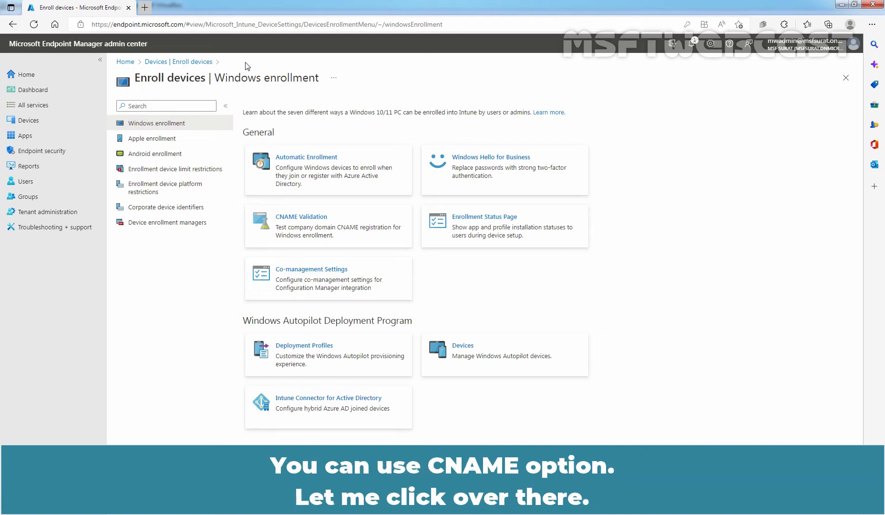
mouse_move(346, 90)
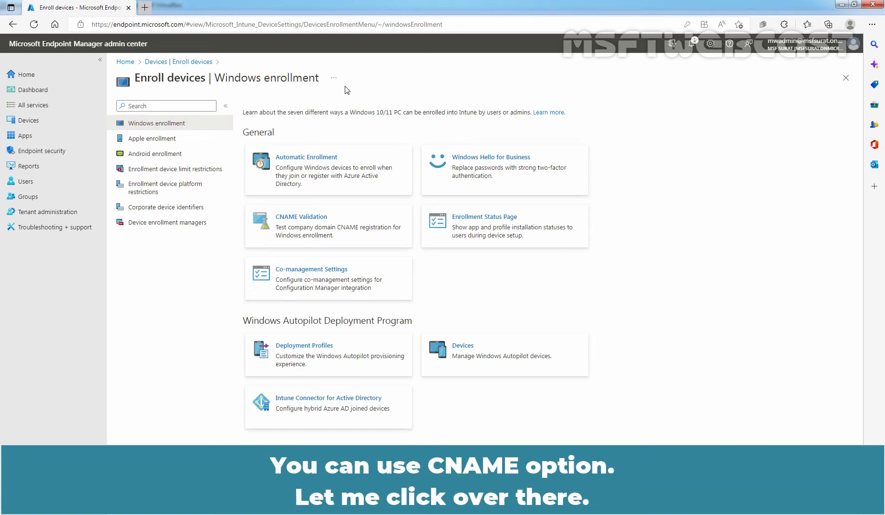
click(300, 217)
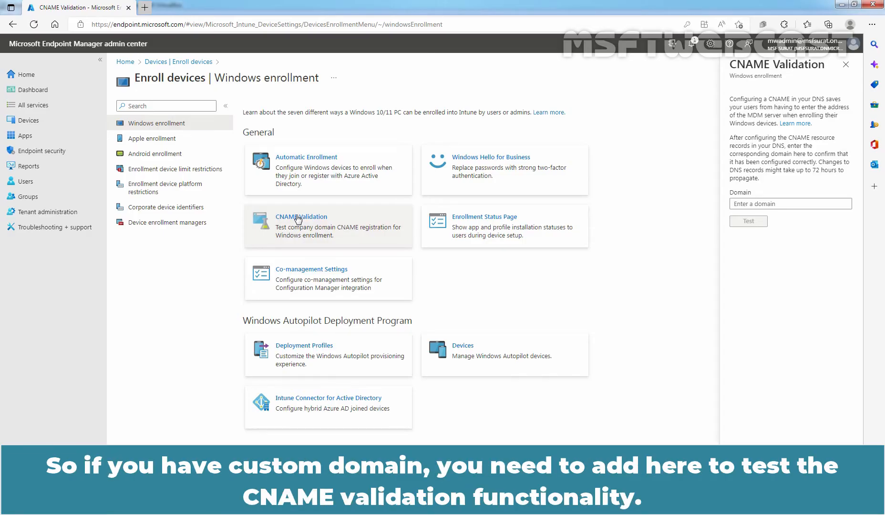
click(790, 204)
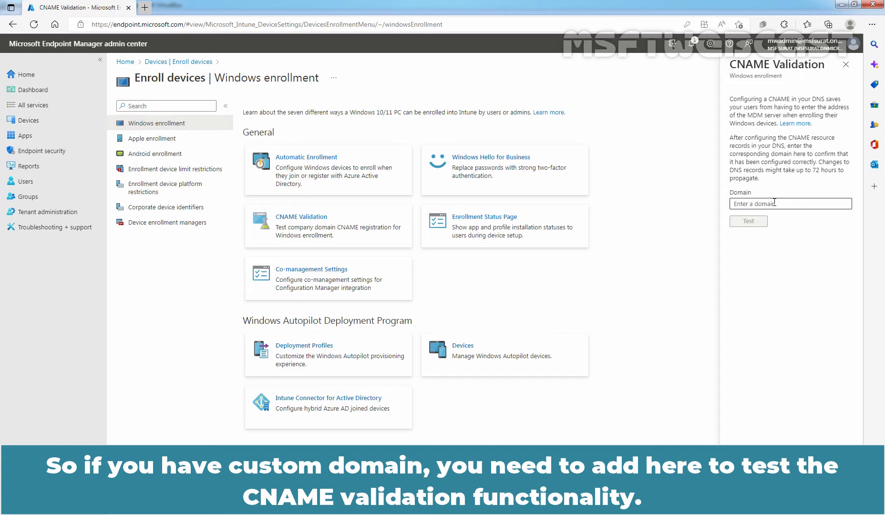
click(846, 64)
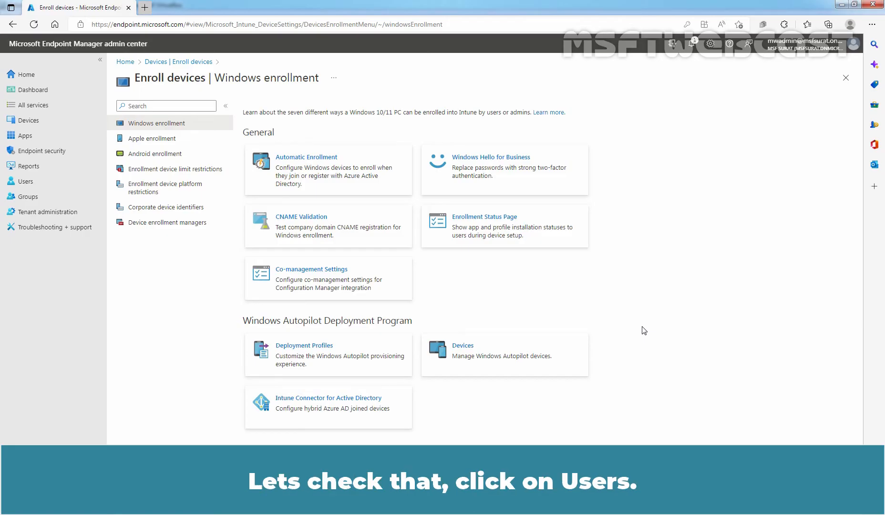
mouse_move(22, 183)
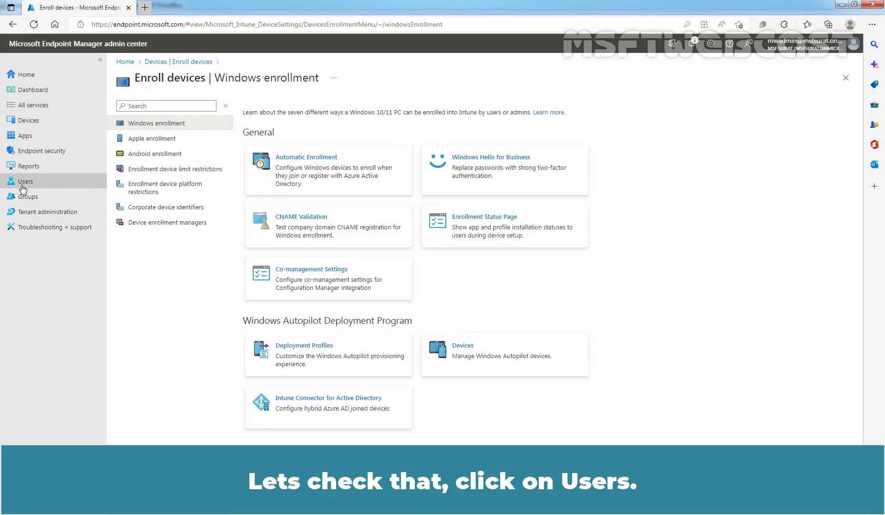
Step: Open Test User2's profile from Users and view their group memberships
click(26, 180)
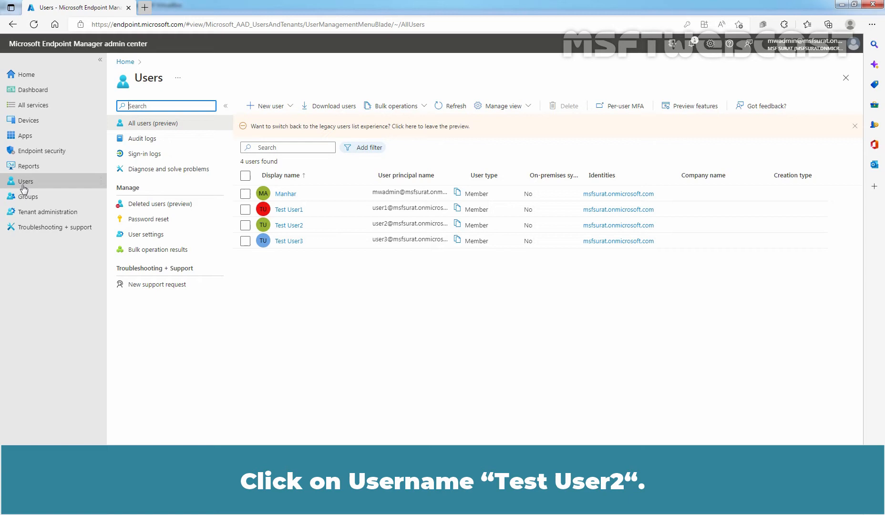
click(288, 224)
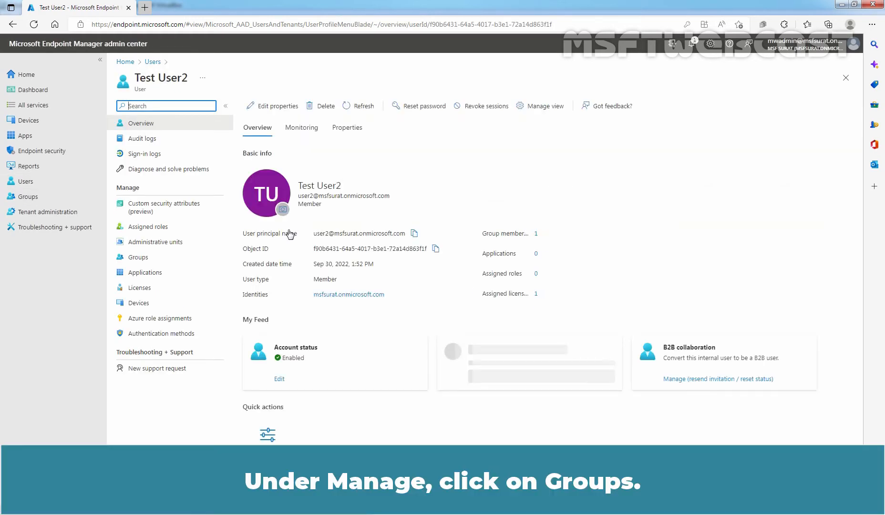
click(138, 256)
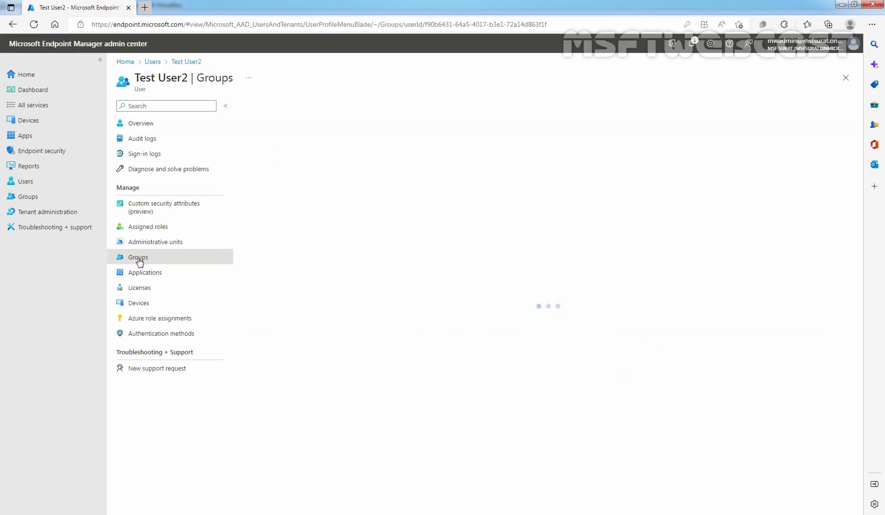
click(138, 258)
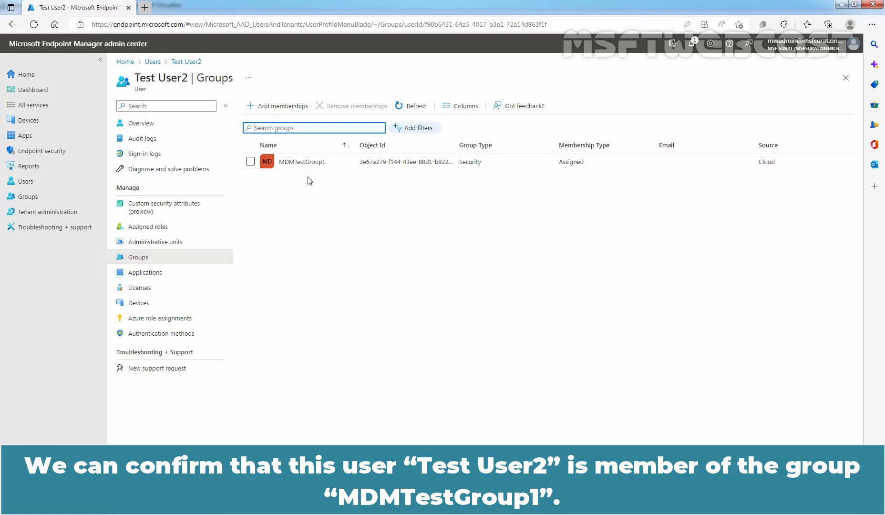
mouse_move(138, 287)
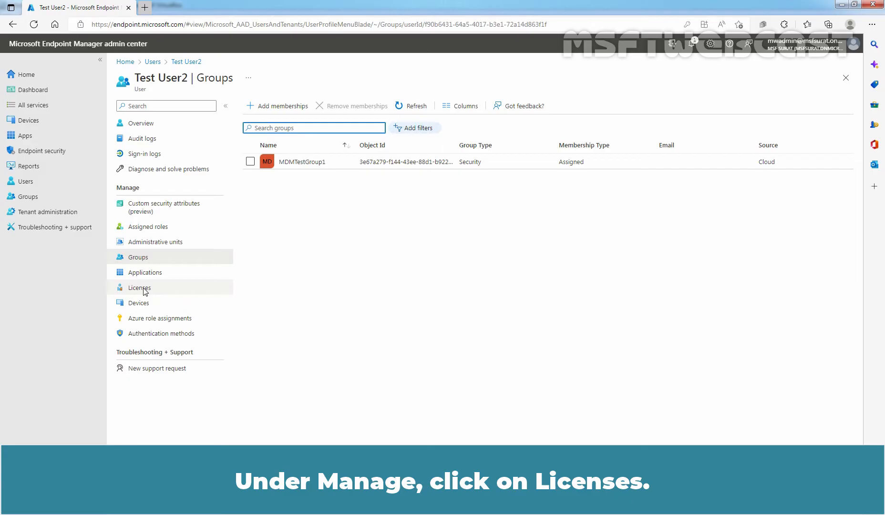
Step: View Test User2's licenses and the Enterprise Mobility + Security E5 details
click(139, 287)
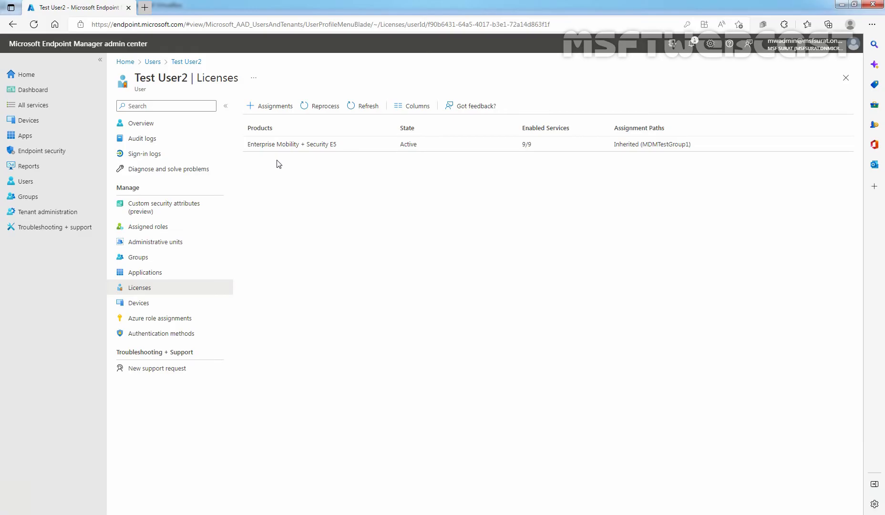
click(291, 144)
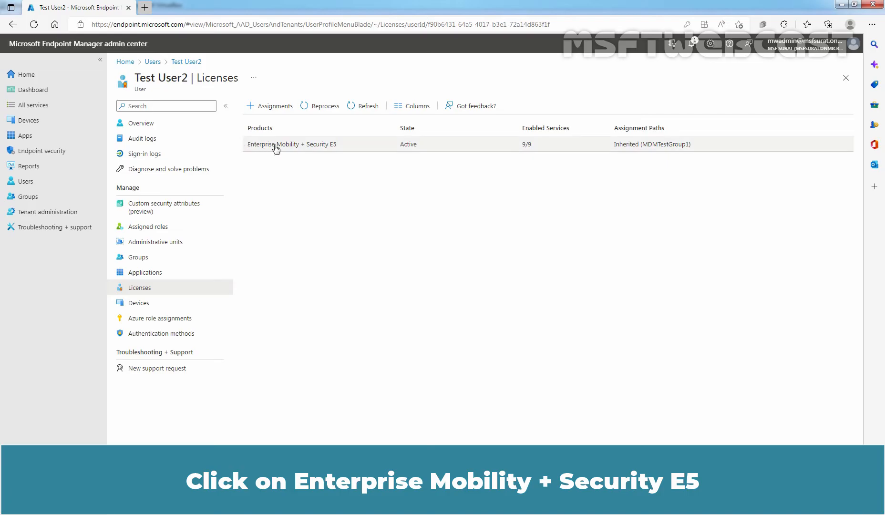
click(291, 144)
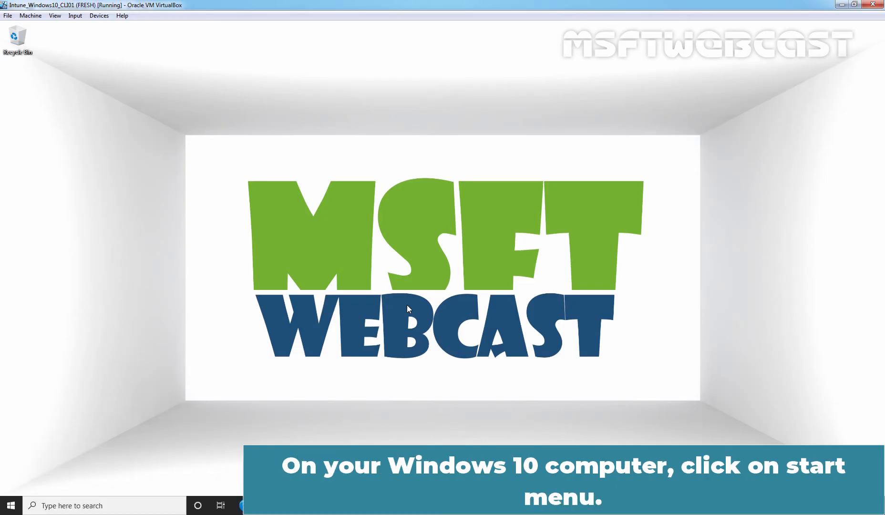
mouse_move(10, 506)
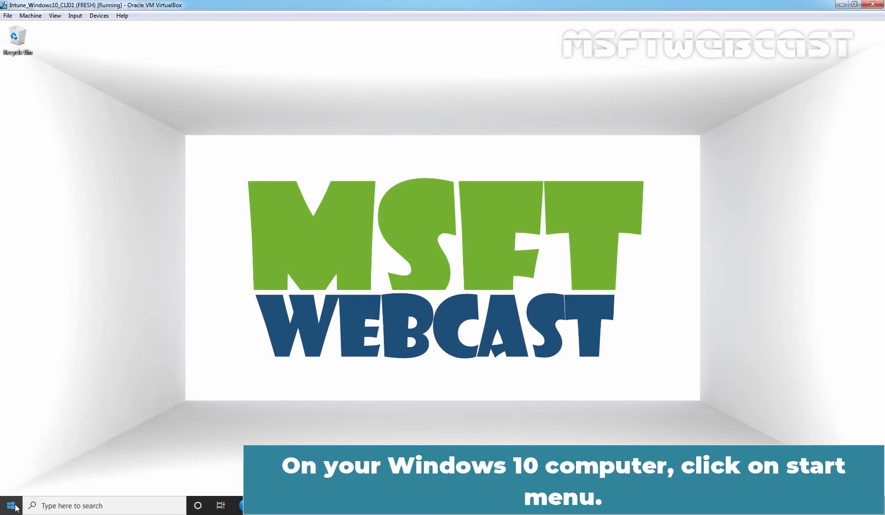
Step: From Start, reach Accounts > Access work or school and begin connecting an account
click(8, 505)
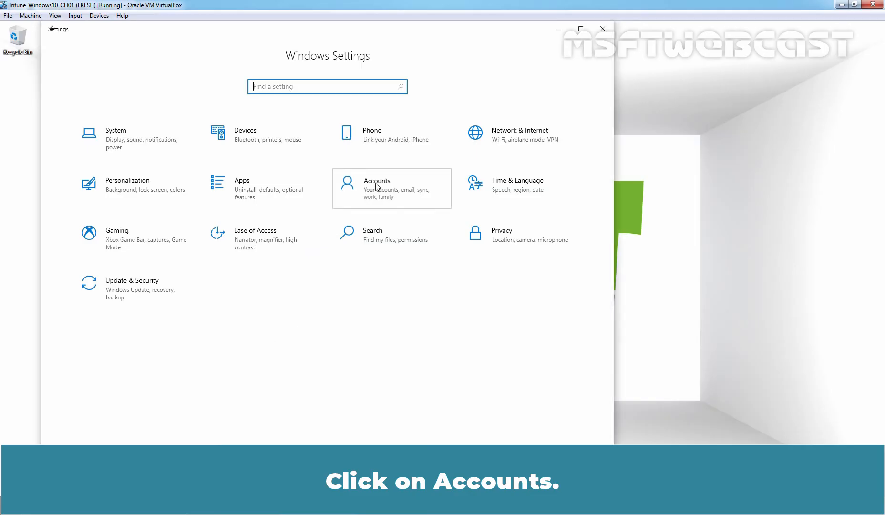
click(376, 187)
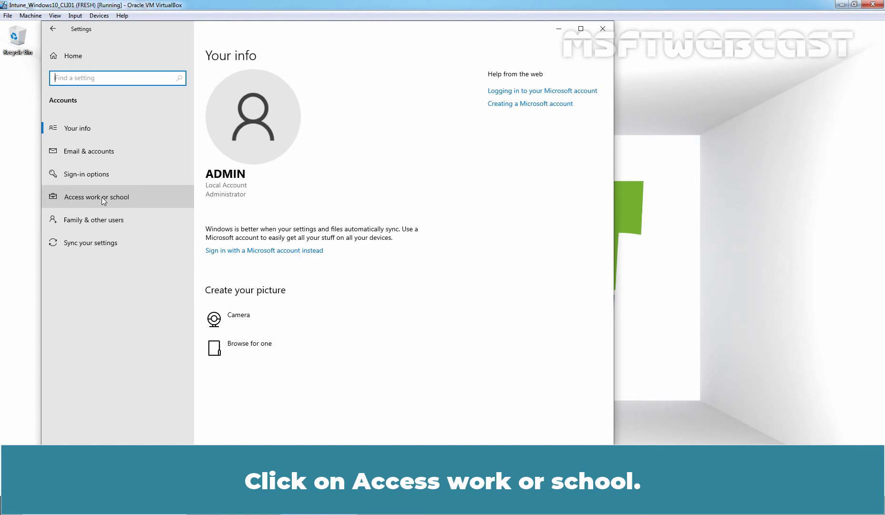
click(96, 197)
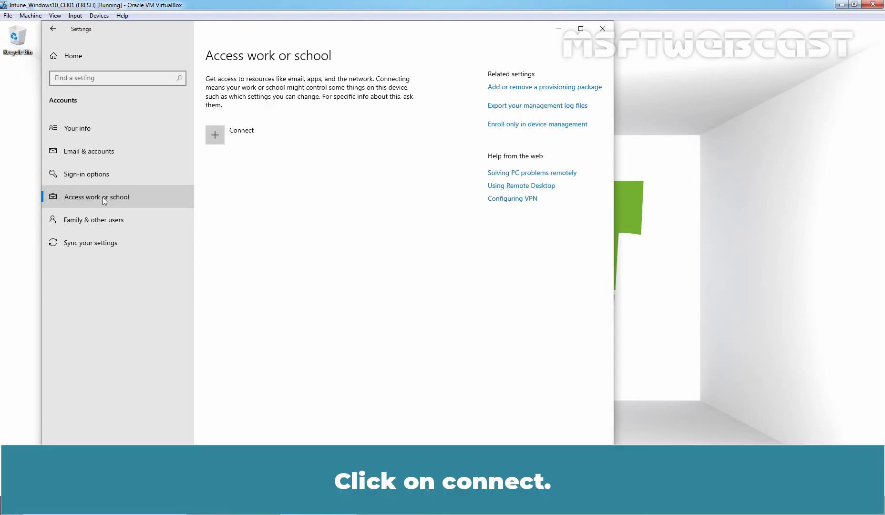
click(215, 136)
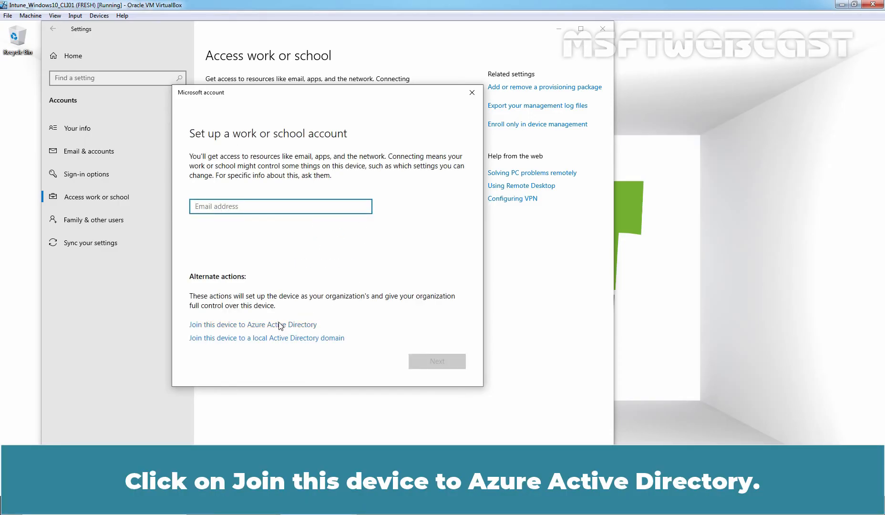
click(253, 324)
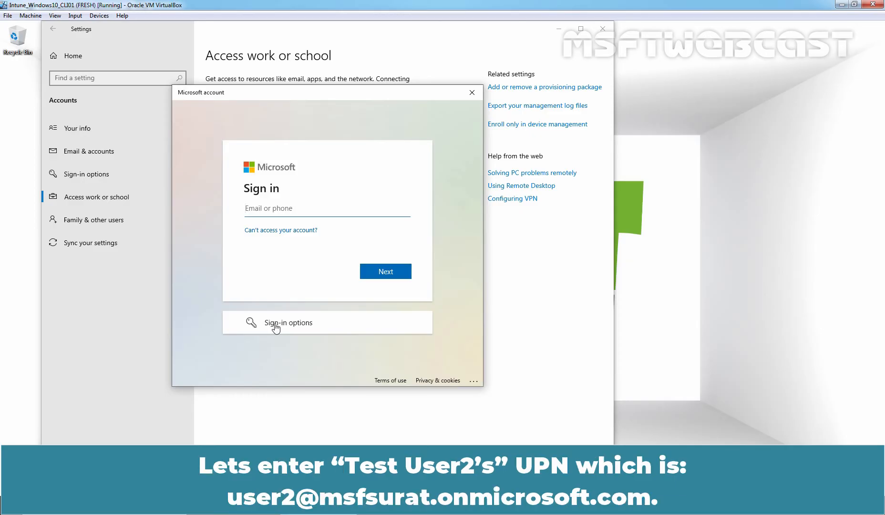
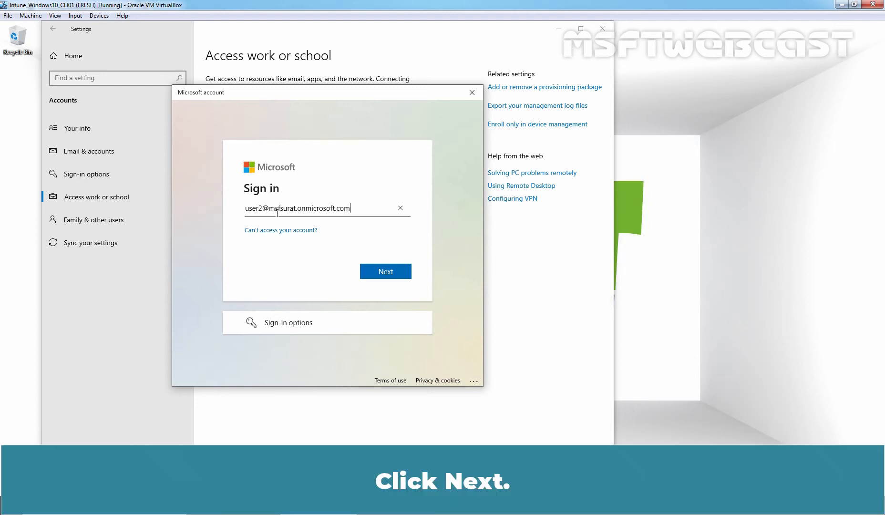
click(386, 271)
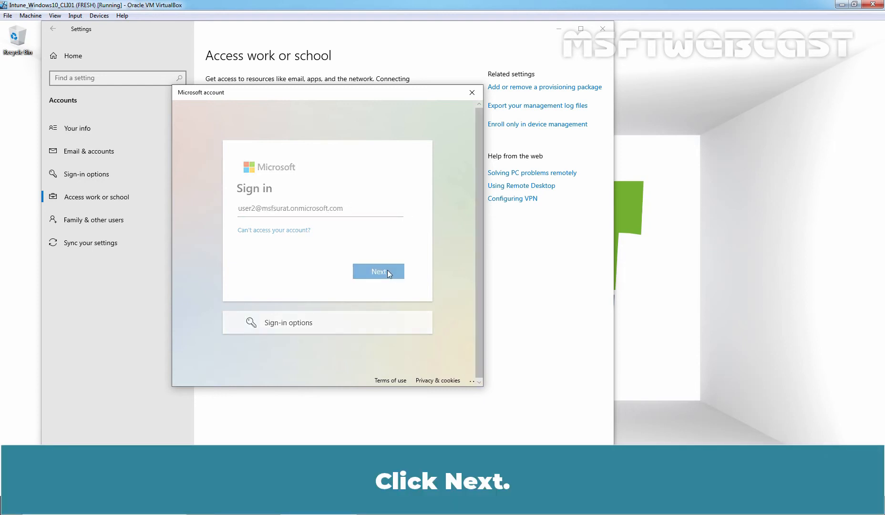
click(378, 271)
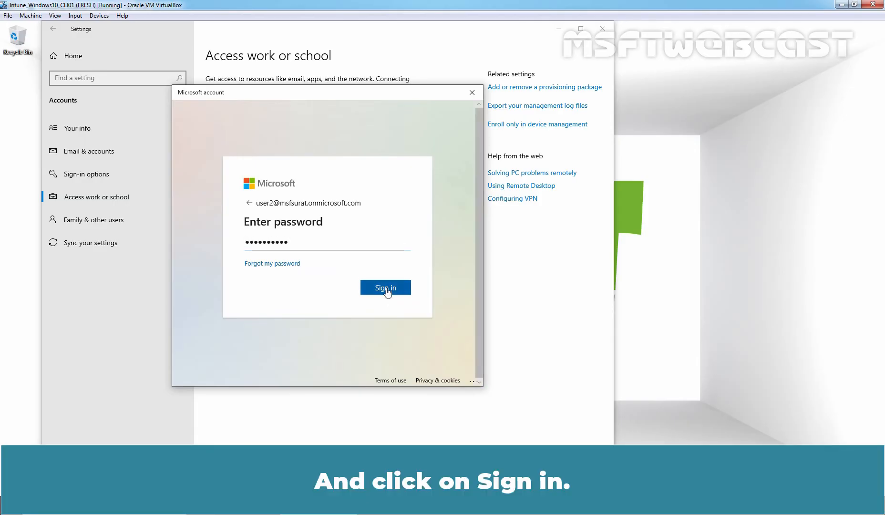
Step: Sign in with the password and confirm joining the MSF SURAT organization
click(385, 287)
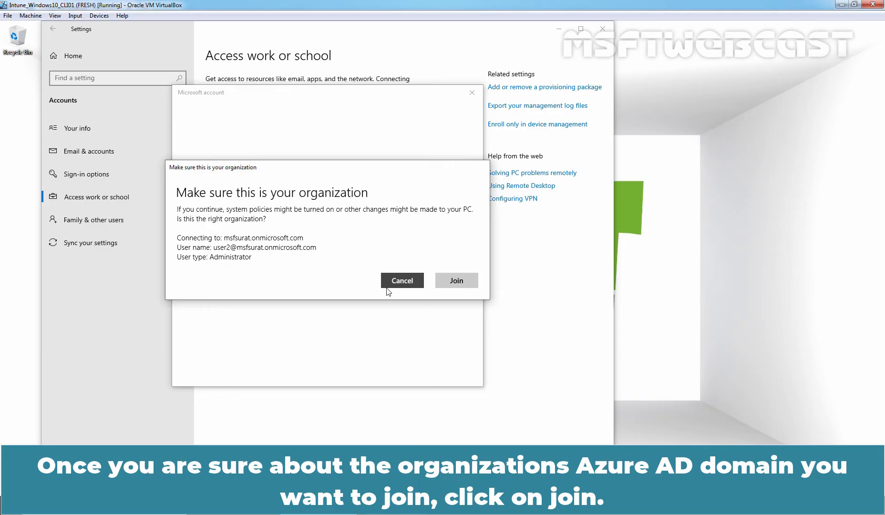
mouse_move(473, 277)
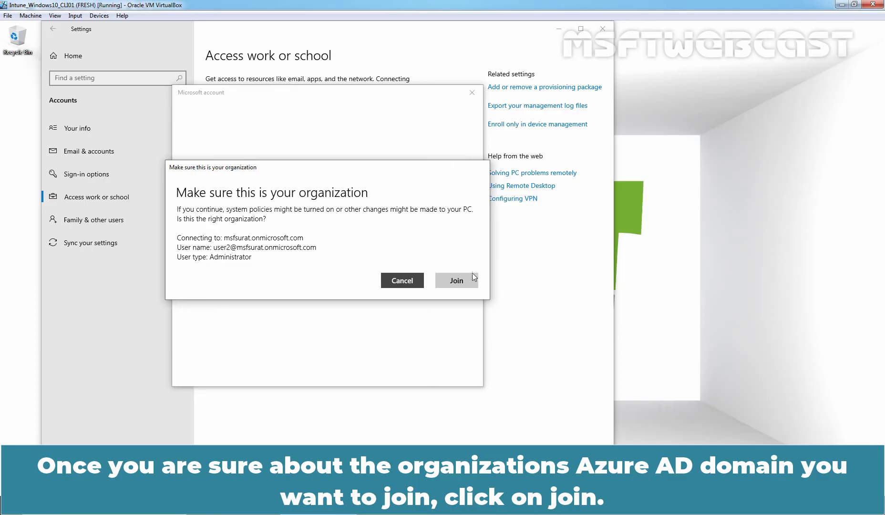
click(456, 280)
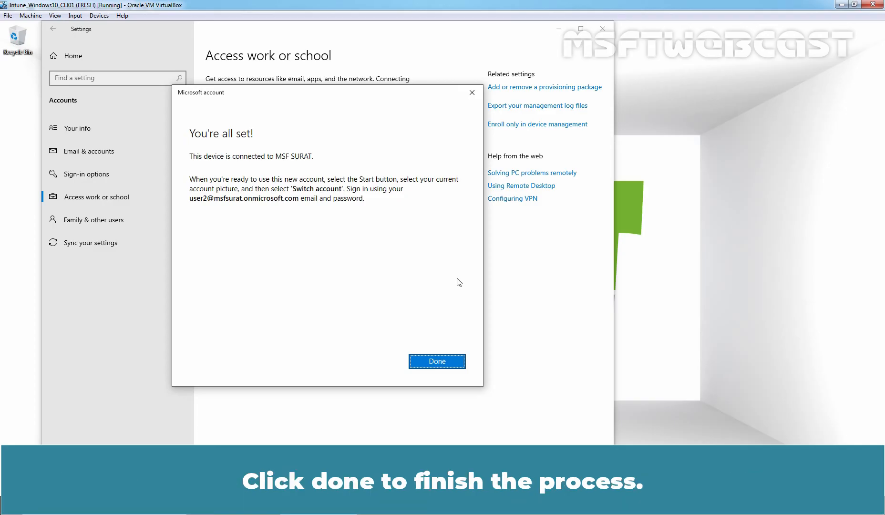
click(435, 361)
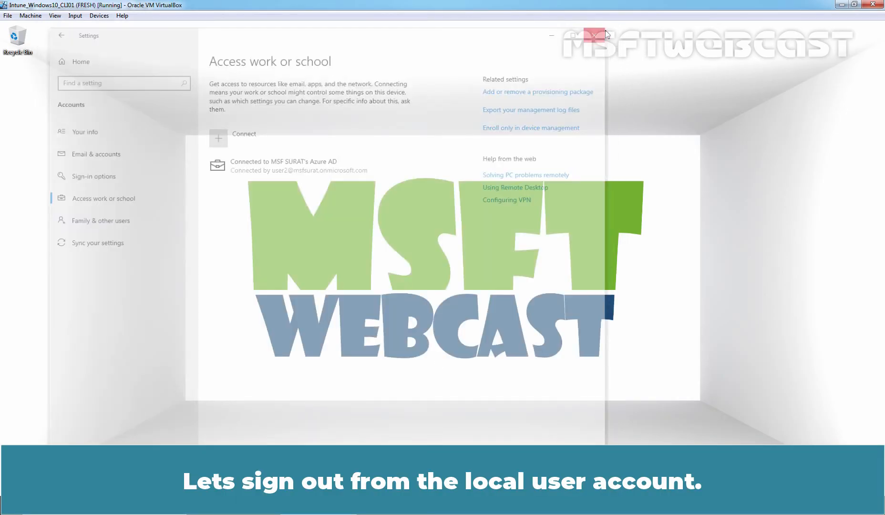
Step: Sign out of the local admin account and choose Other user at the sign-in screen
click(8, 505)
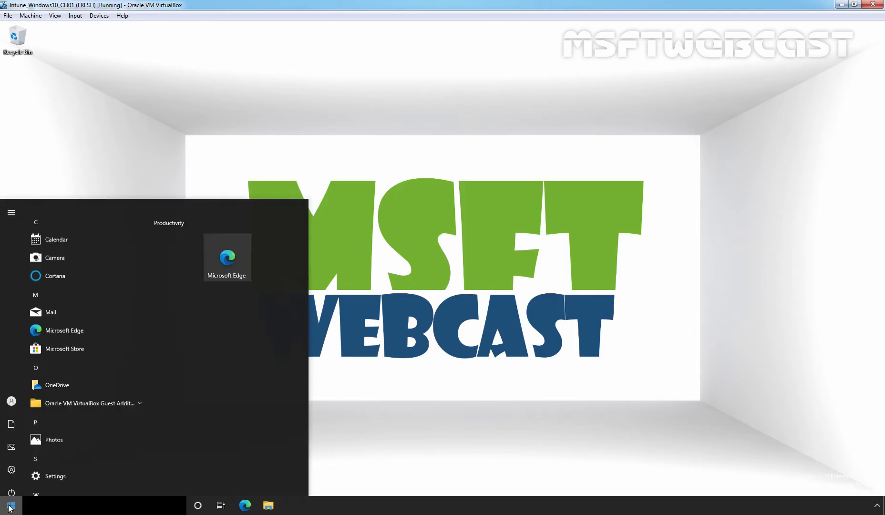
click(11, 400)
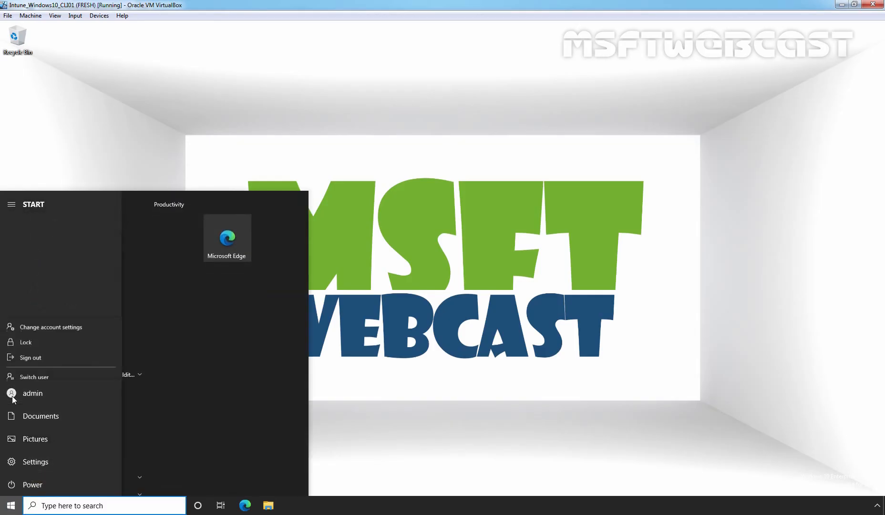
click(32, 393)
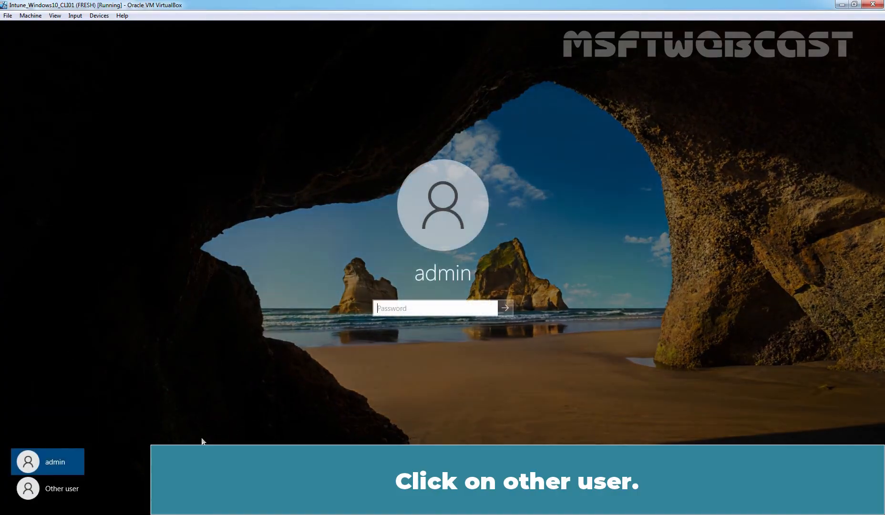
click(62, 488)
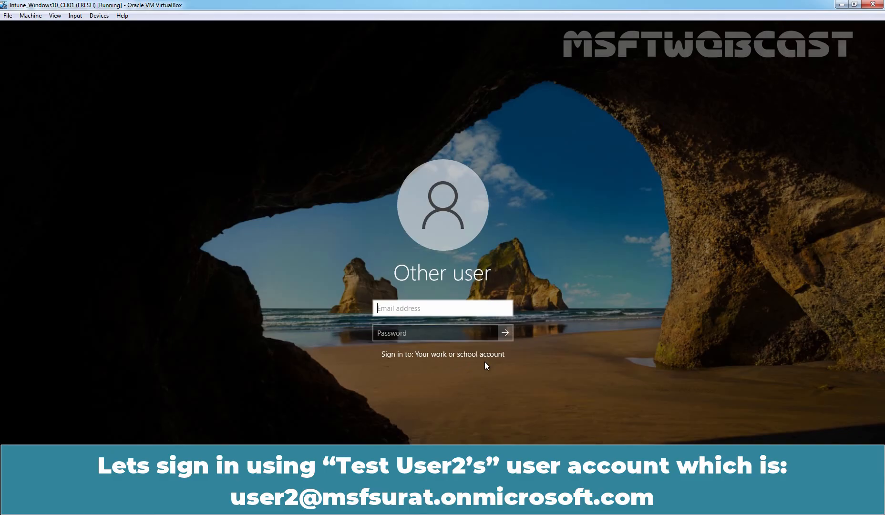
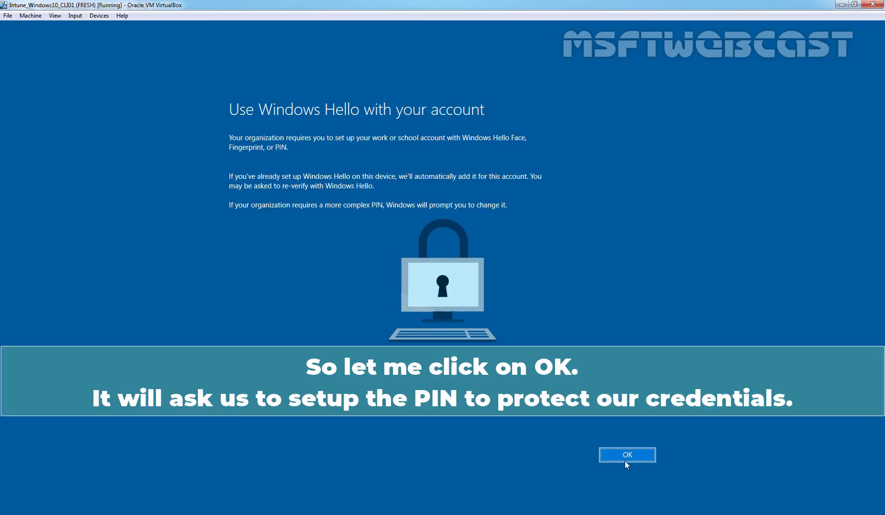
click(626, 455)
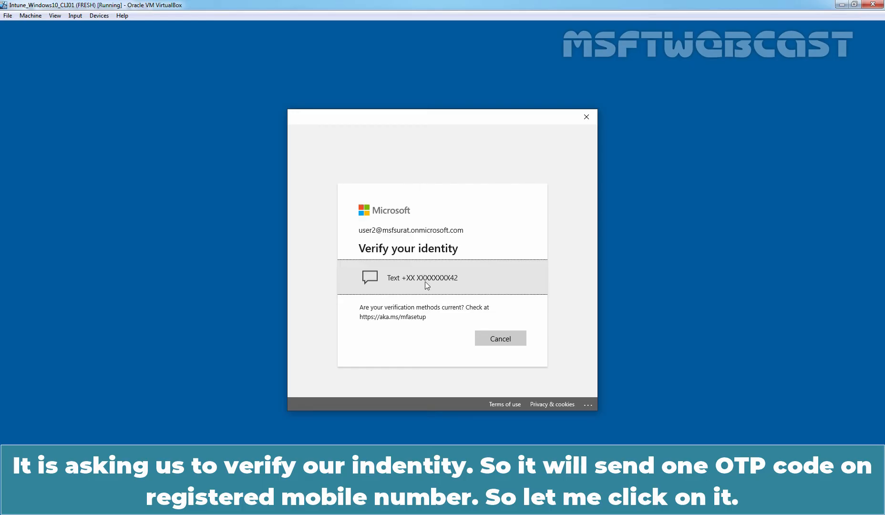
click(441, 277)
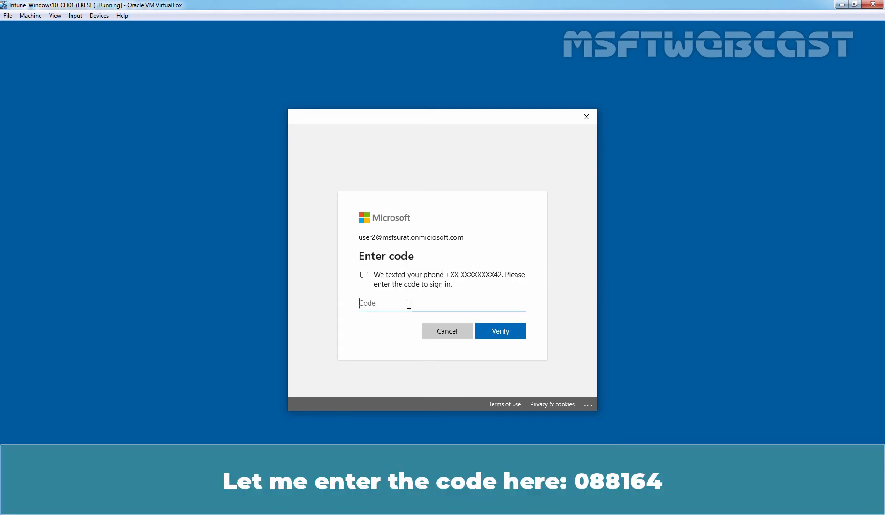
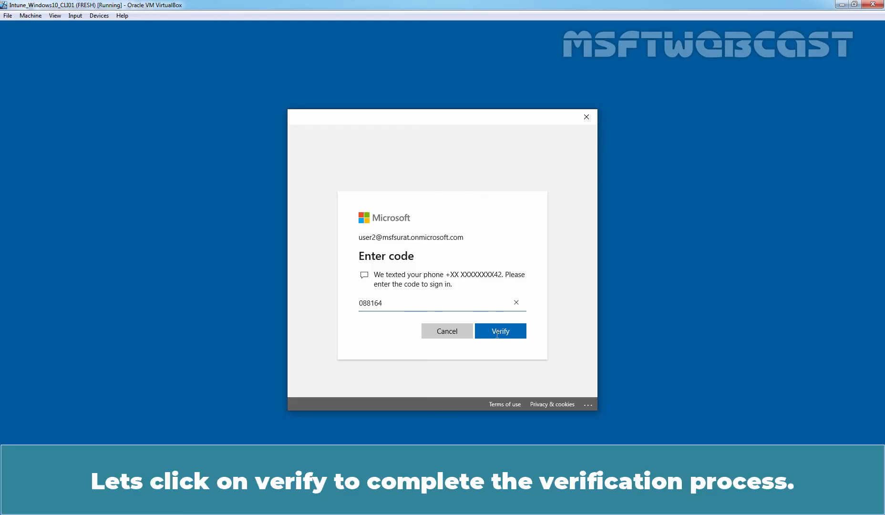
click(500, 331)
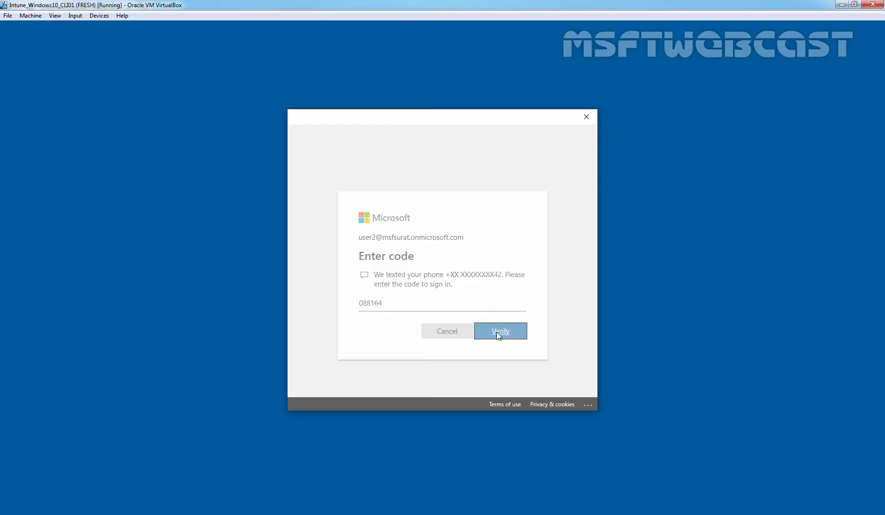
click(500, 331)
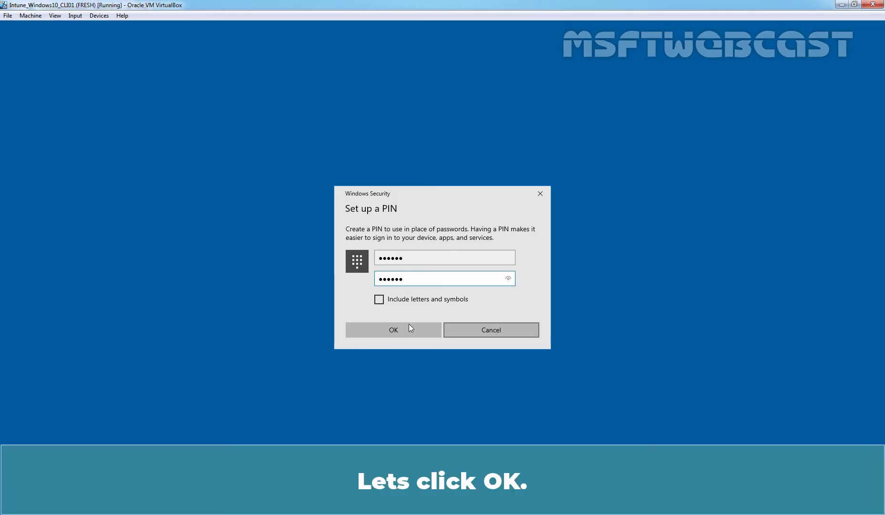
Step: Save the new sign-in PIN and dismiss the All set screen to reach the desktop
click(393, 330)
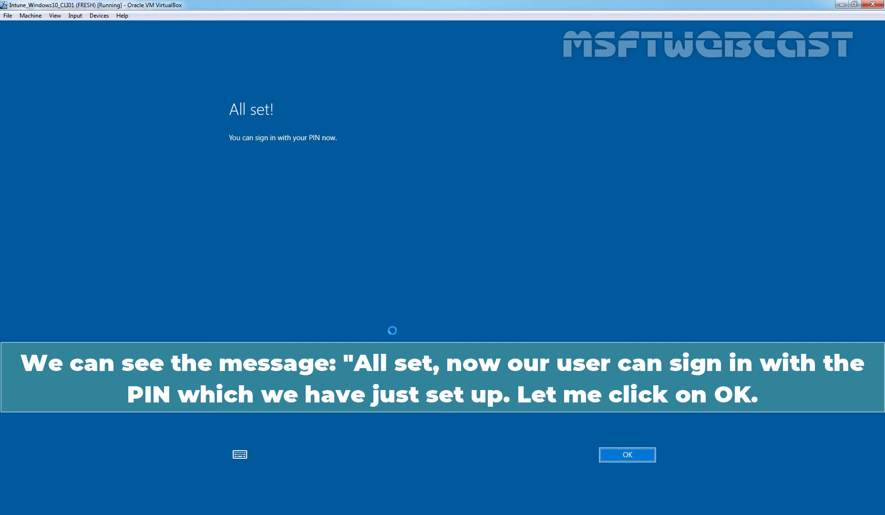
mouse_move(608, 440)
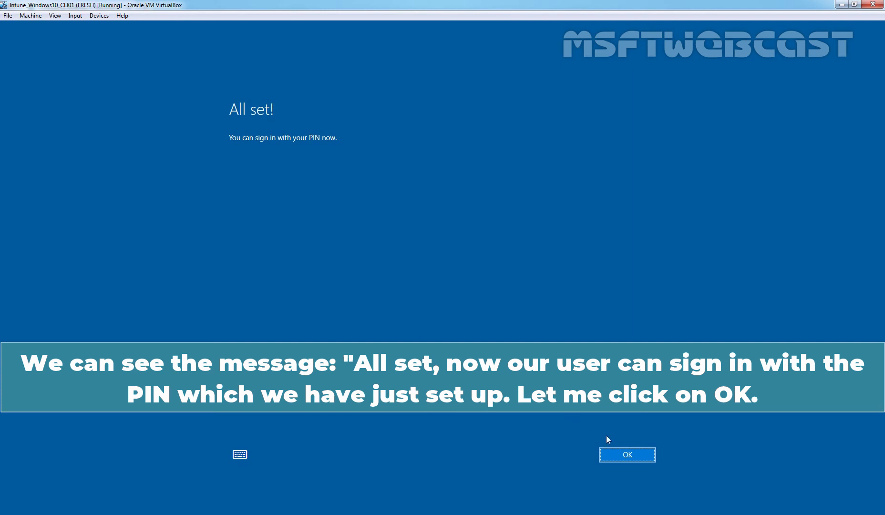
click(627, 455)
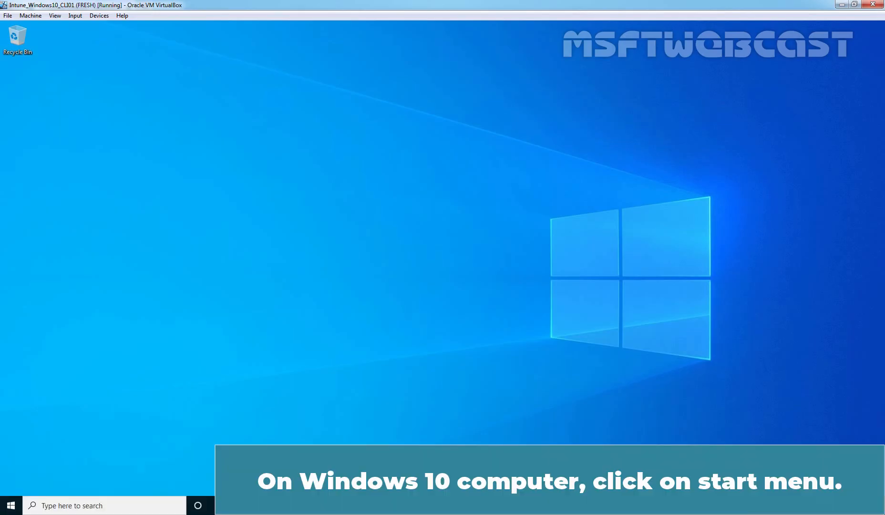
mouse_move(329, 405)
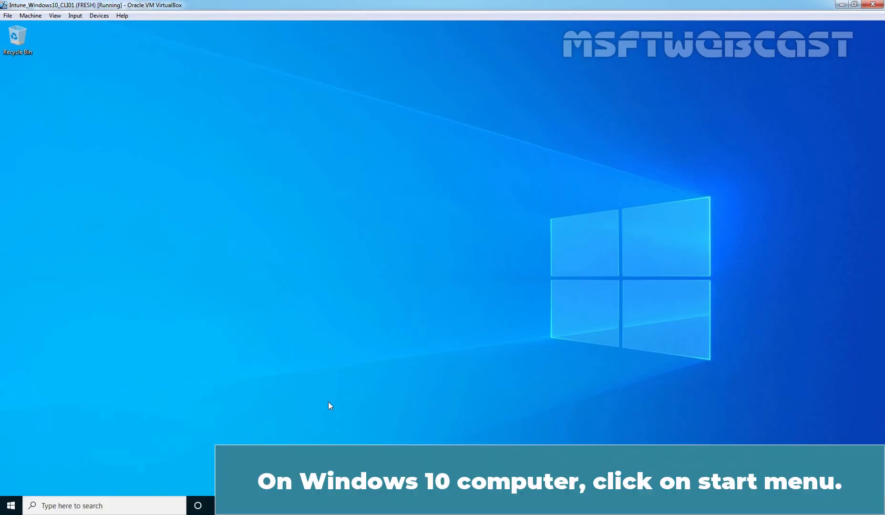
Step: In Settings > Accounts > Access work or school, show Info for the MSF SURAT Azure AD connection
click(10, 504)
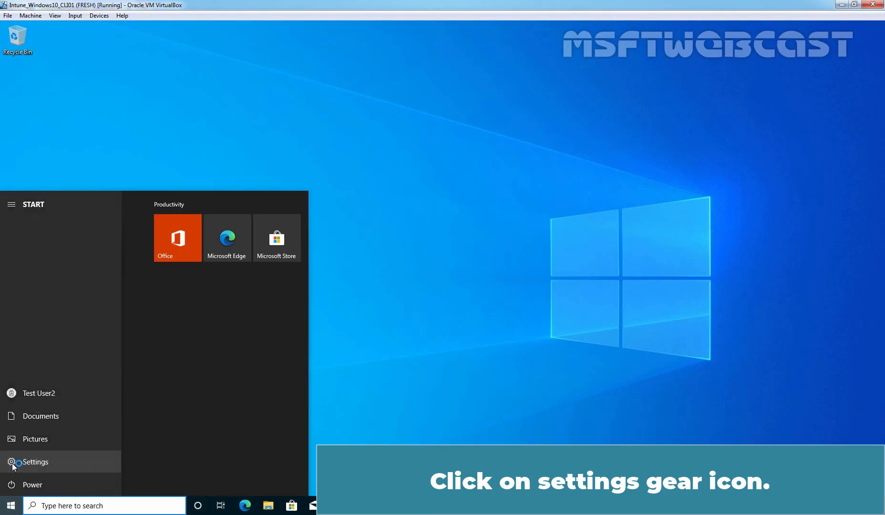
click(35, 462)
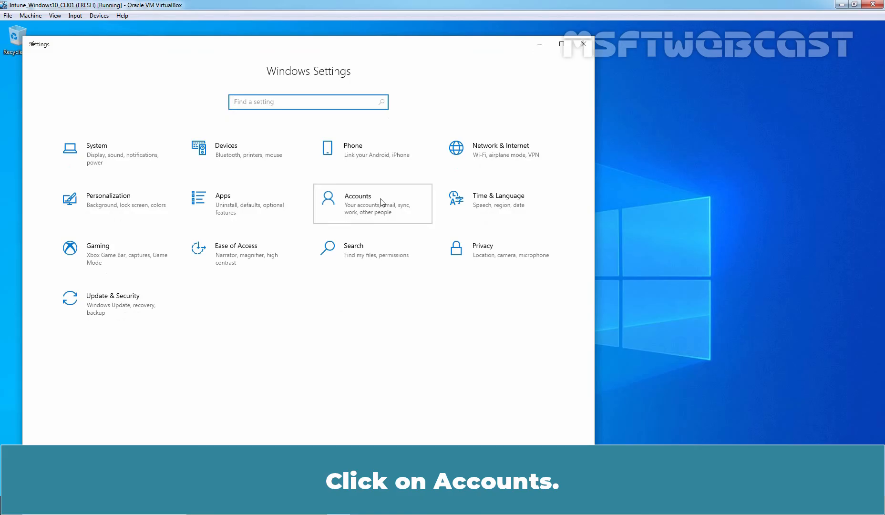
click(373, 204)
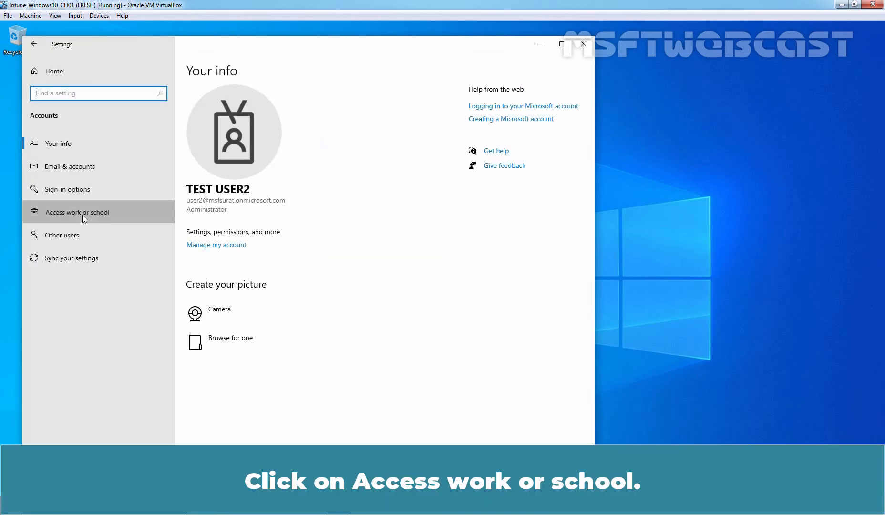
click(77, 212)
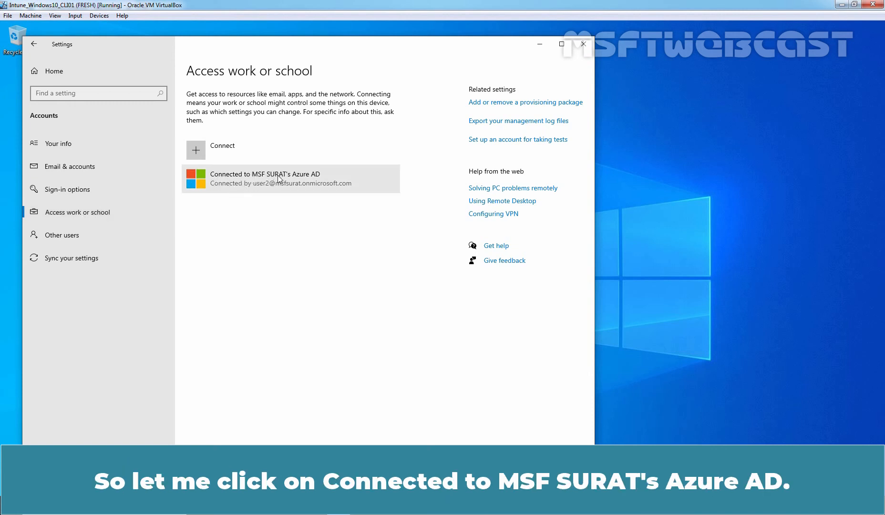
click(276, 178)
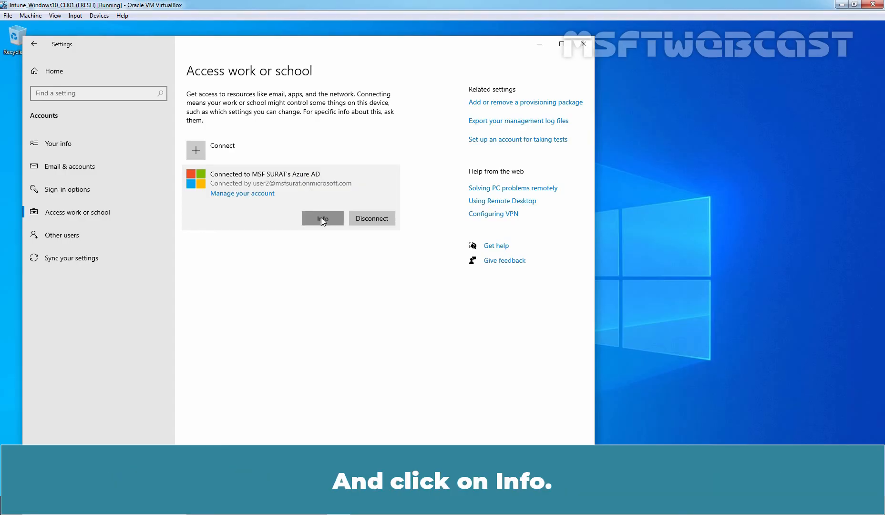
click(323, 218)
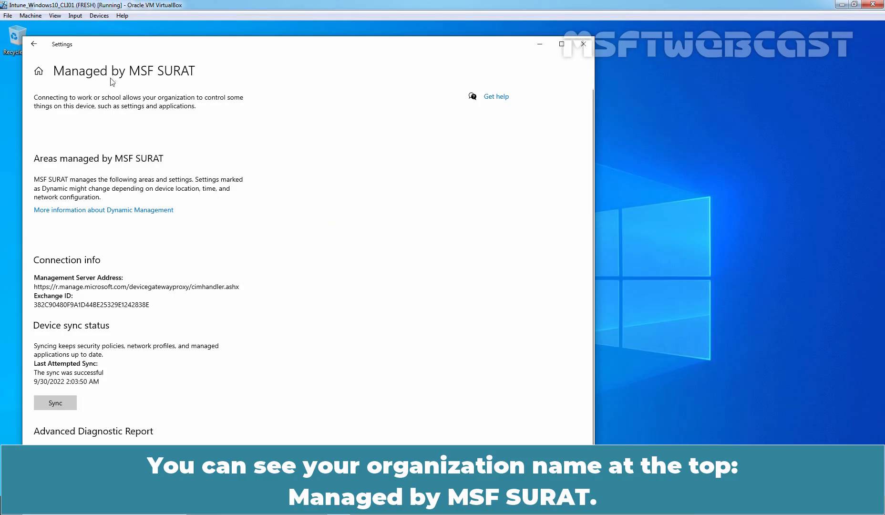
mouse_move(165, 85)
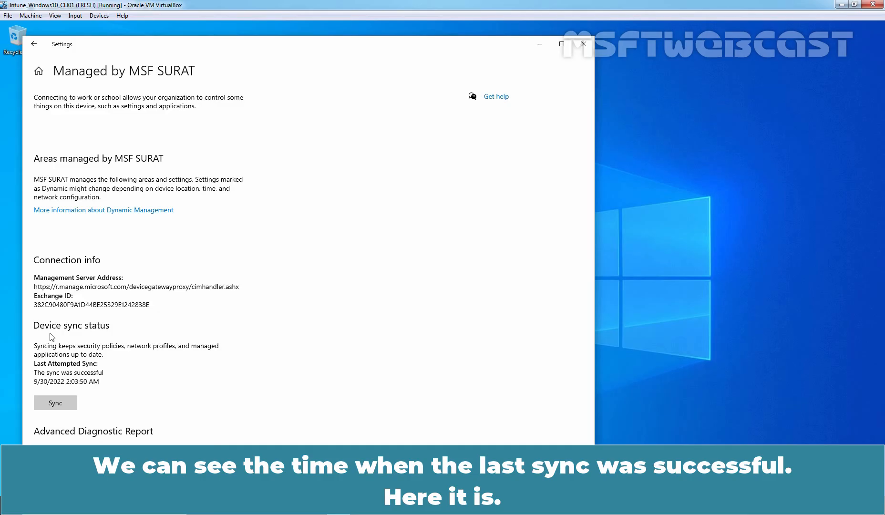
mouse_move(78, 391)
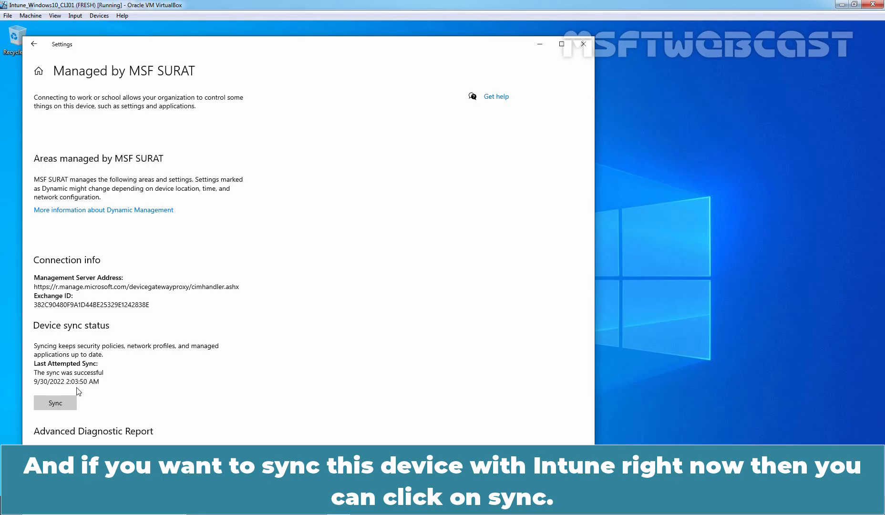
Step: Run a manual device sync with Intune, then bring up the Start right-click menu to check the hostname
click(54, 402)
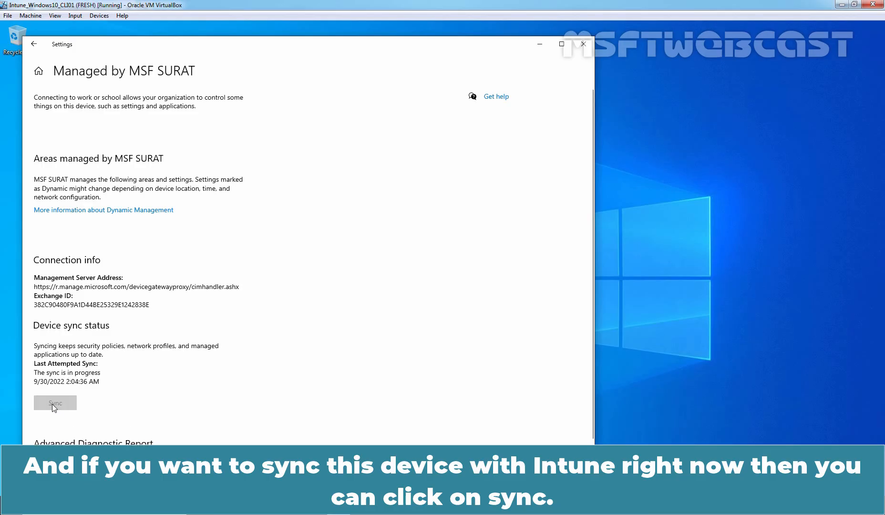
click(54, 403)
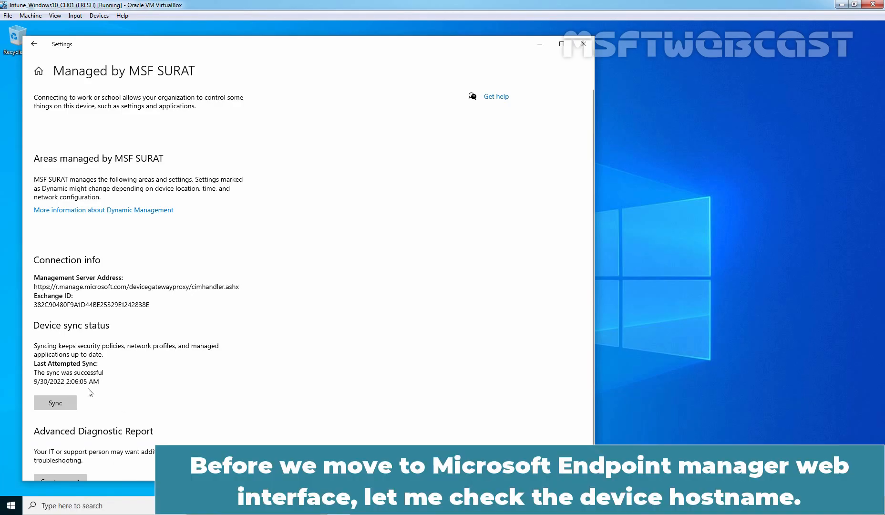
mouse_move(11, 506)
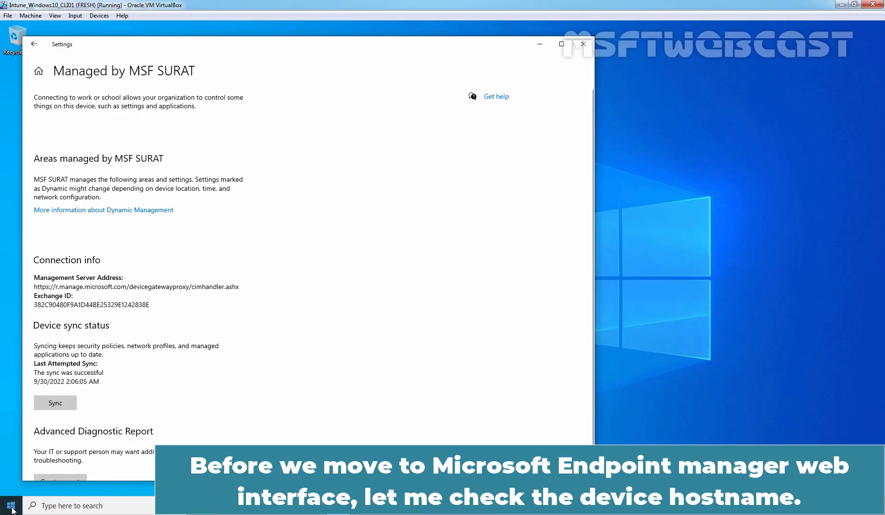
right_click(11, 506)
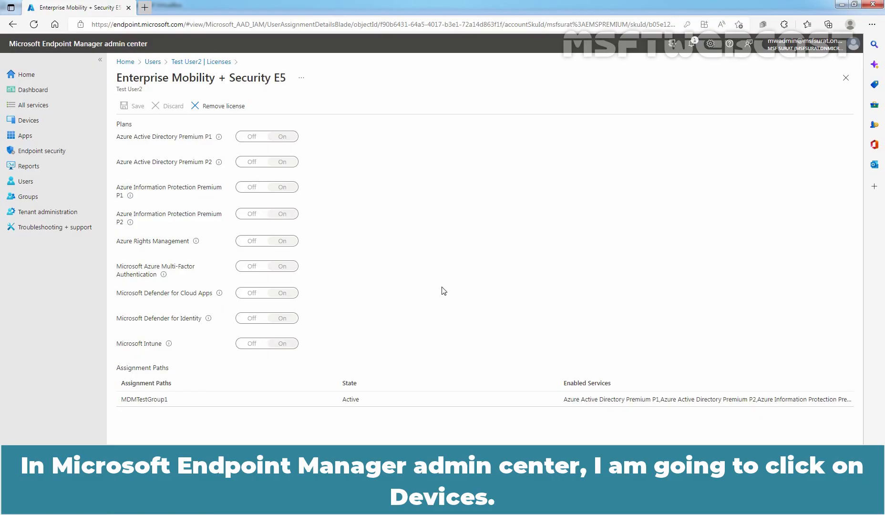
mouse_move(39, 136)
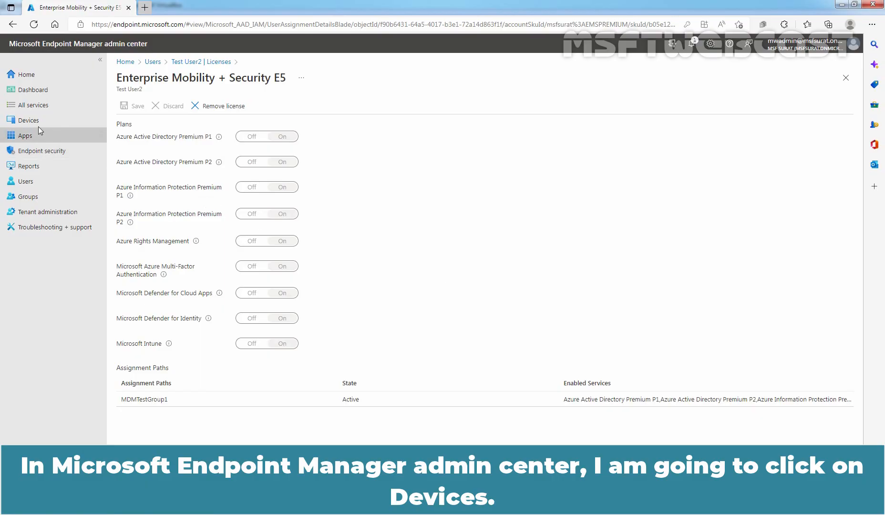
Step: Show All devices with DESKTOP-4V1ONQ9 listed as Intune-managed, Corporate and Compliant
click(28, 120)
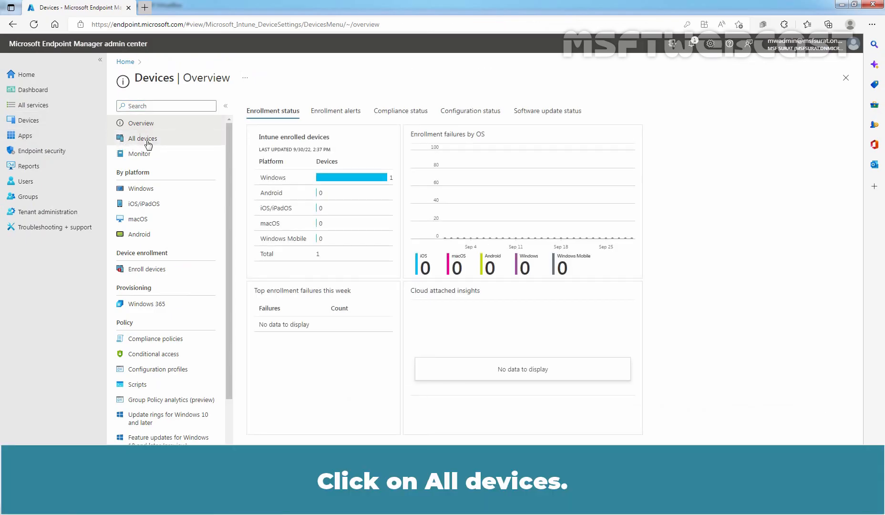
click(142, 138)
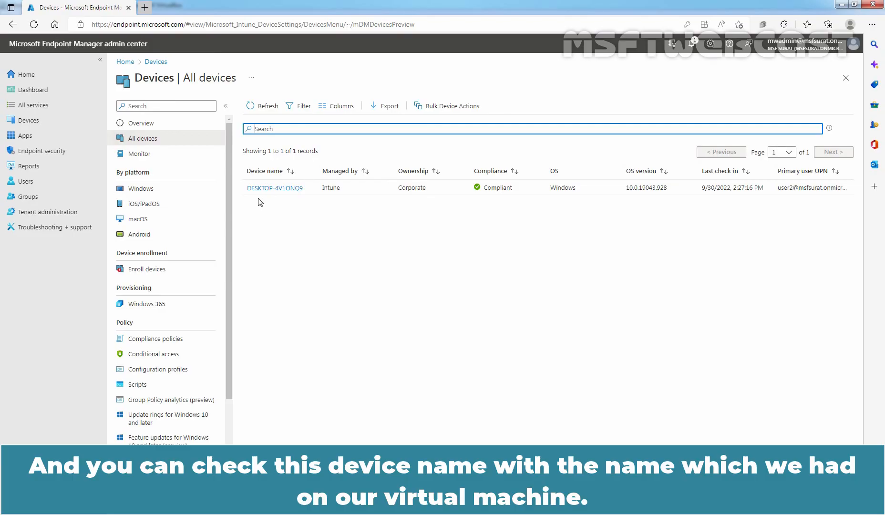
scroll(down, 3)
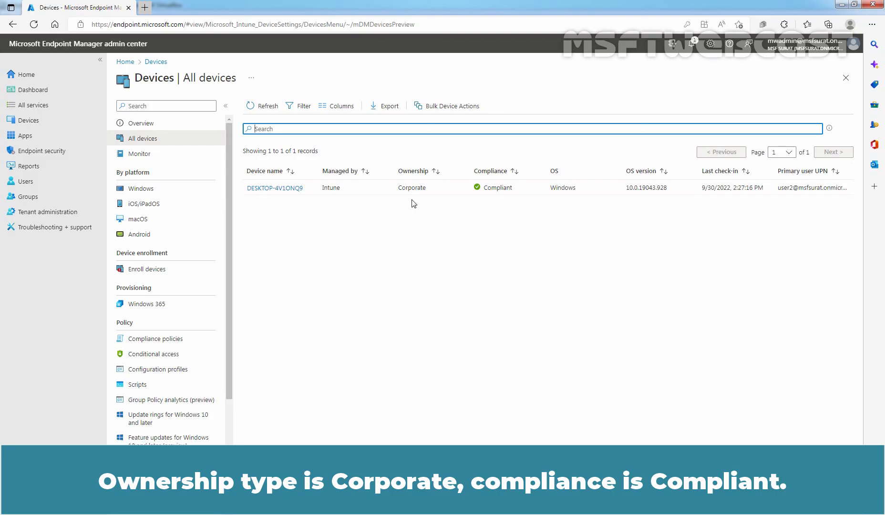
mouse_move(598, 259)
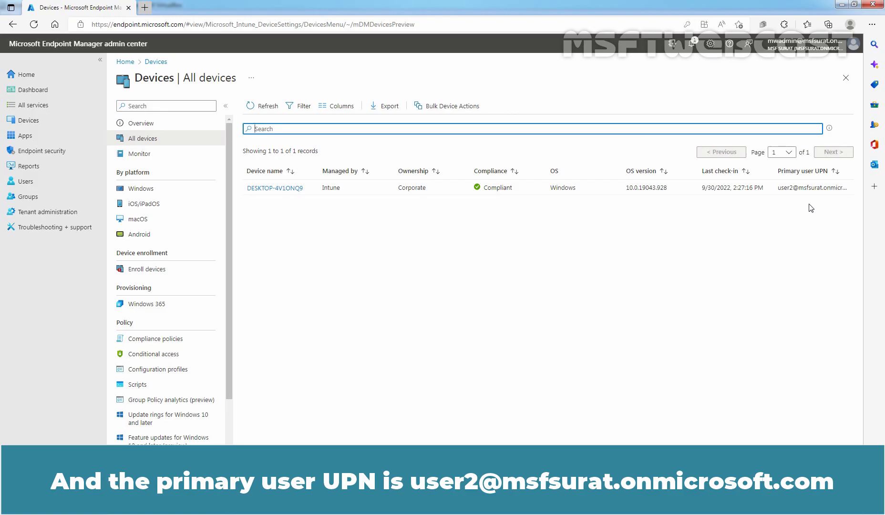
mouse_move(790, 200)
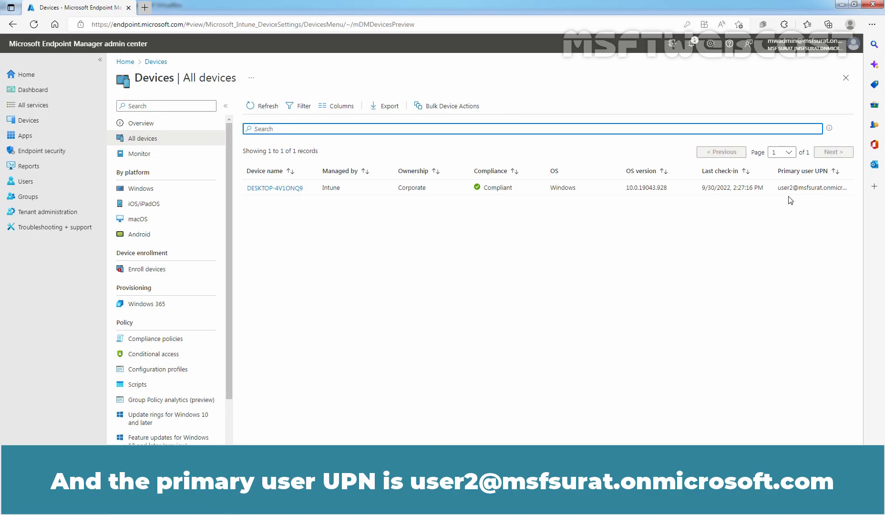